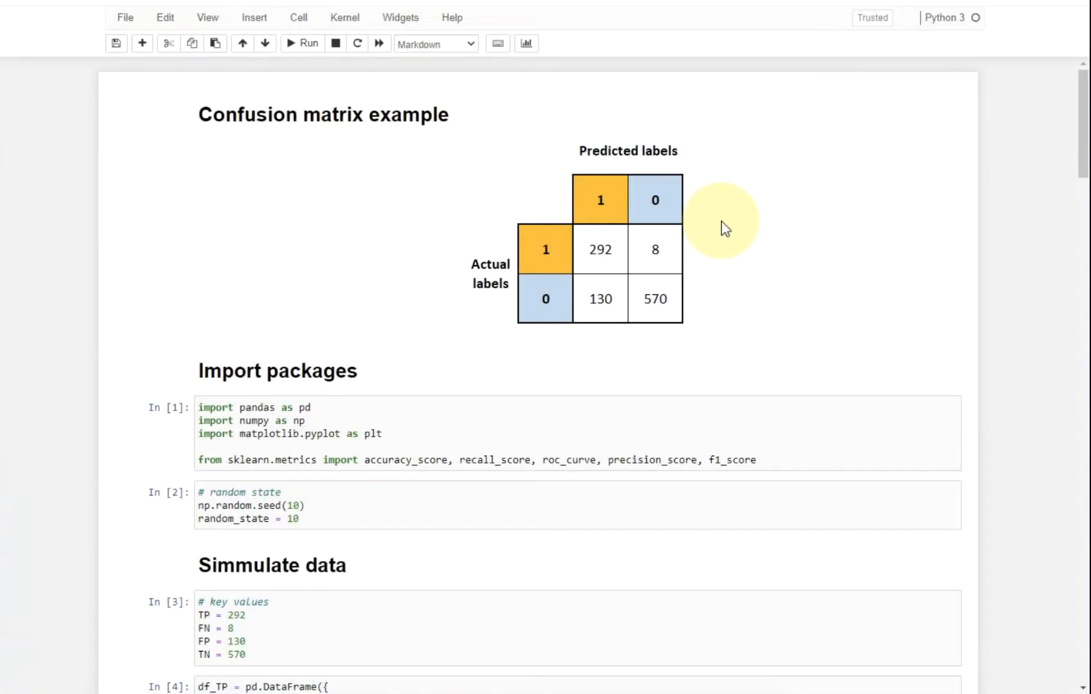
{"action": "mouse_move", "coordinate": [724, 161]}
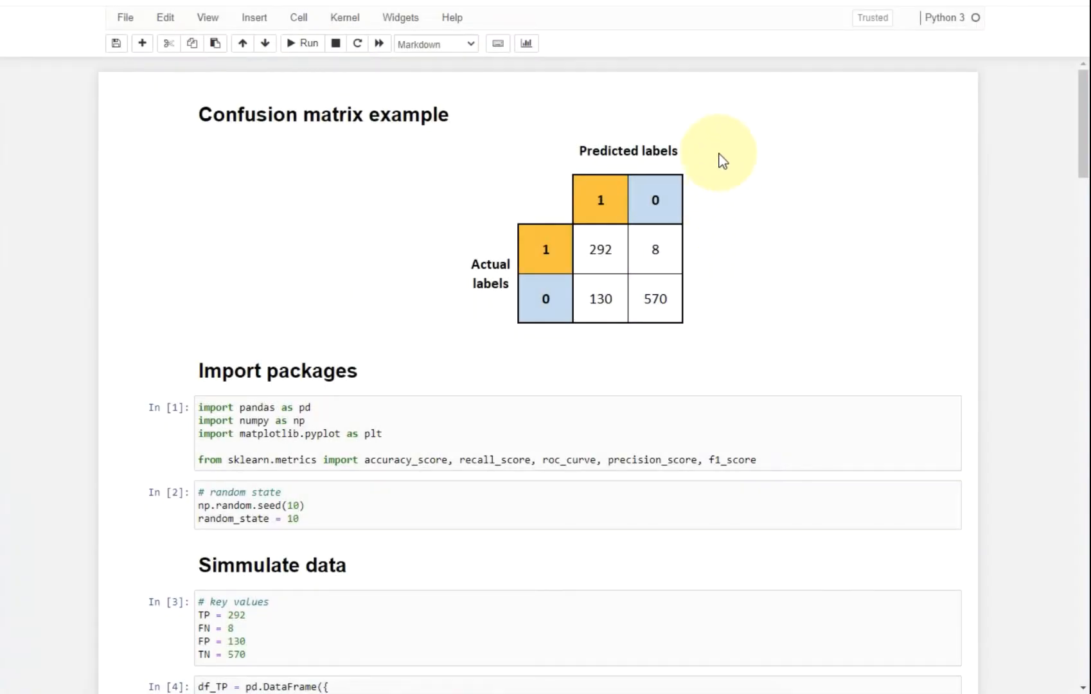
{"action": "mouse_move", "coordinate": [755, 217]}
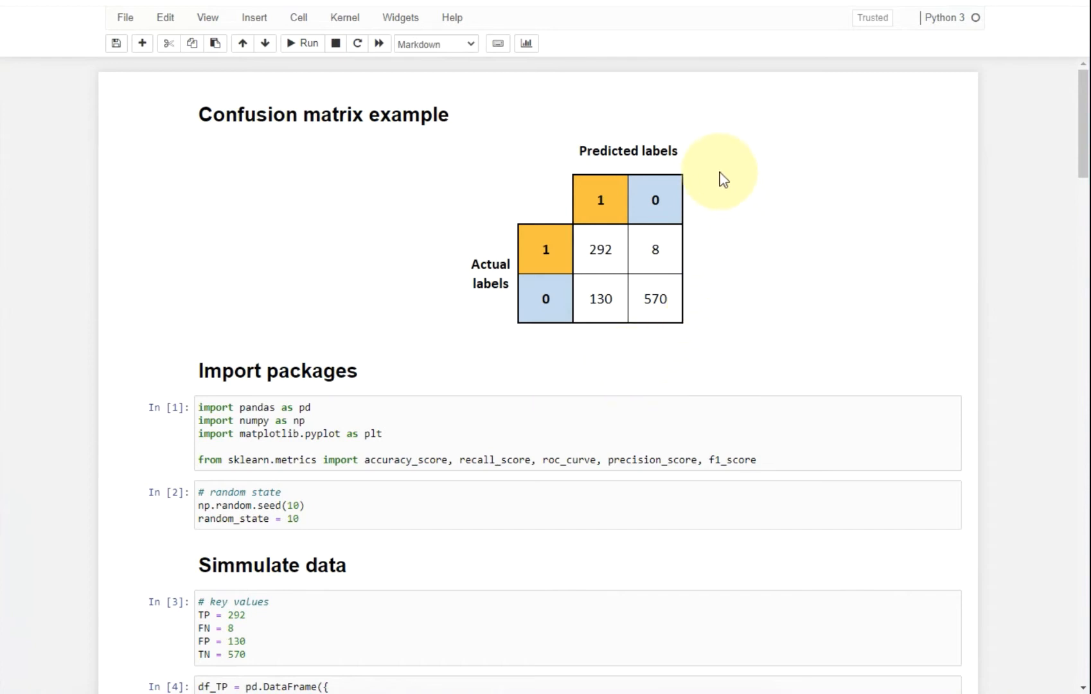
{"action": "mouse_move", "coordinate": [556, 127]}
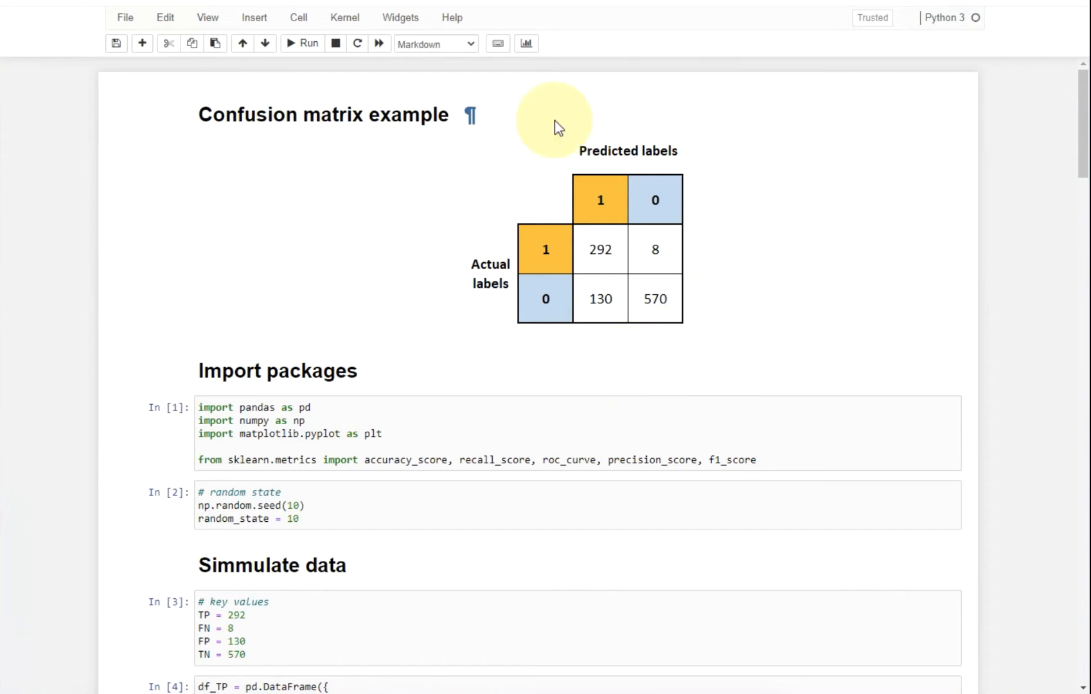
{"action": "mouse_move", "coordinate": [456, 300]}
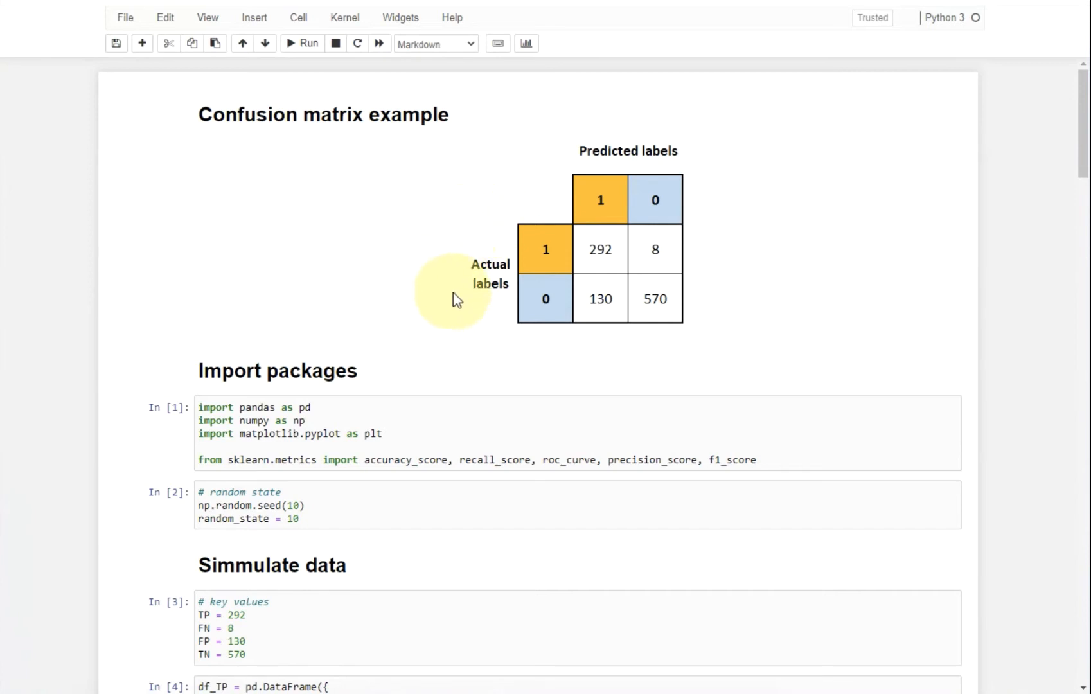
{"action": "mouse_move", "coordinate": [699, 272]}
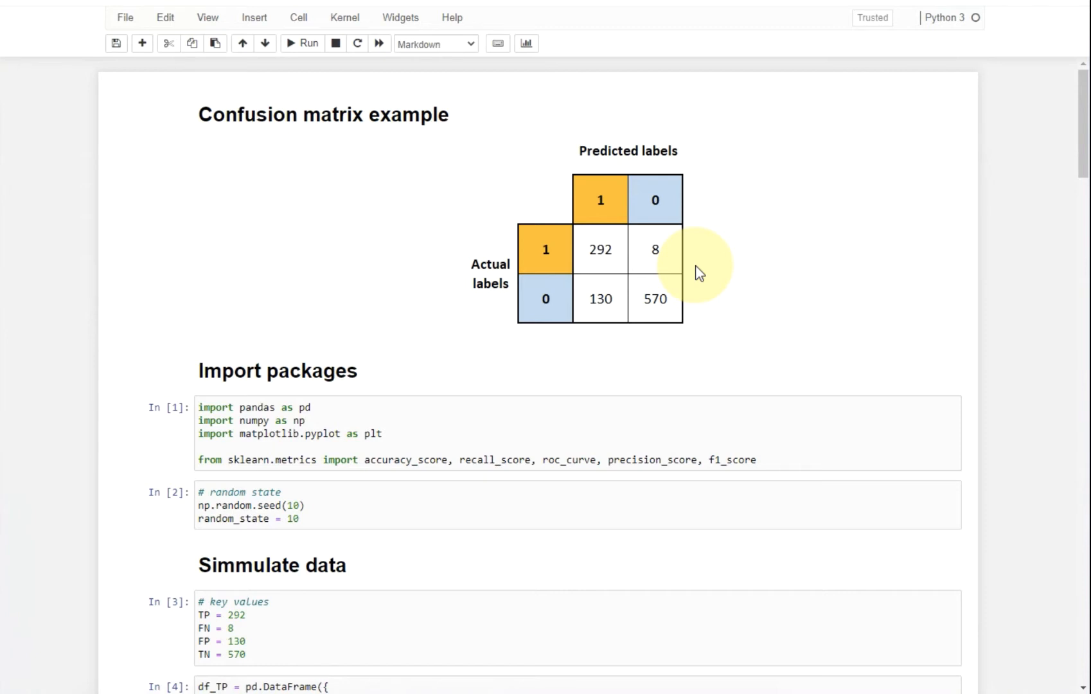
- Bring the pandas/numpy/matplotlib/sklearn import cell and seed-10 simulated data cell into view
{"action": "scroll", "scroll_direction": "down", "scroll_amount": 3}
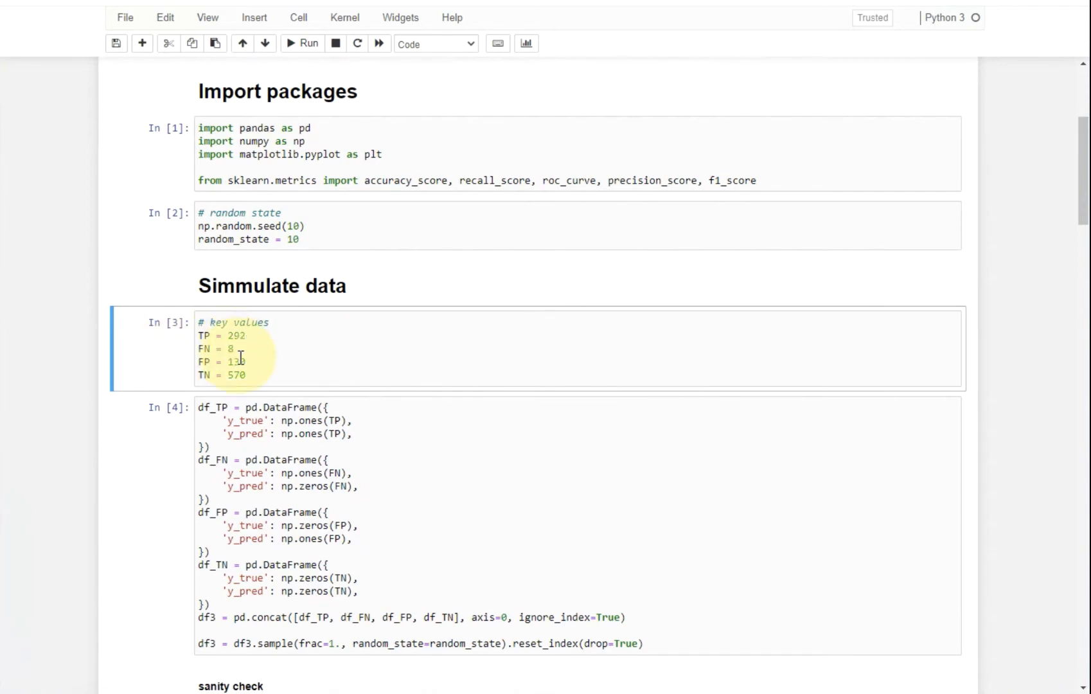
{"action": "left_click", "coordinate": [180, 486]}
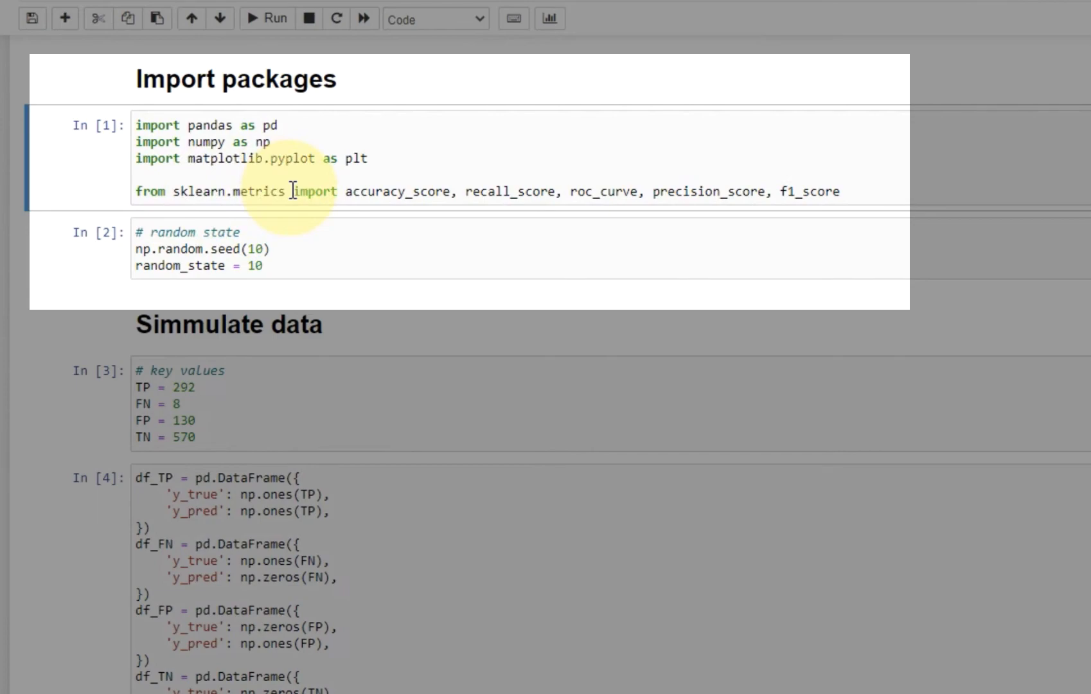
- Reveal the PPV (precision) heading with its unrun hand and precision_score cells
{"action": "scroll", "scroll_direction": "down", "scroll_amount": 3}
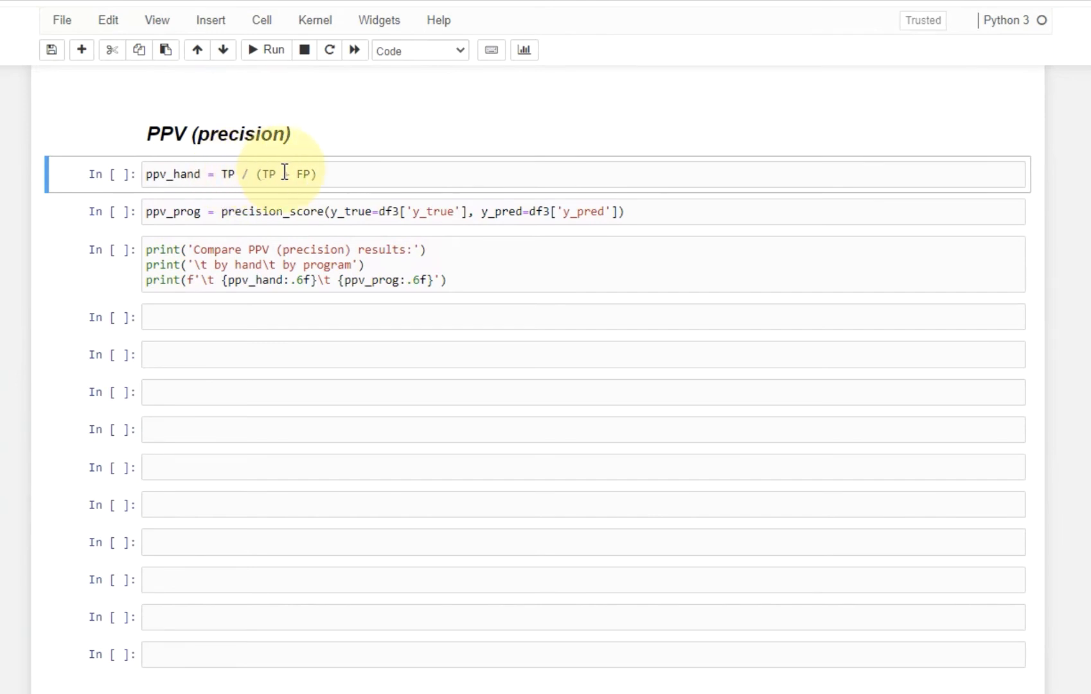
- Run the ppv_hand cell and the ppv_prog precision_score cell
{"action": "type", "text": "+"}
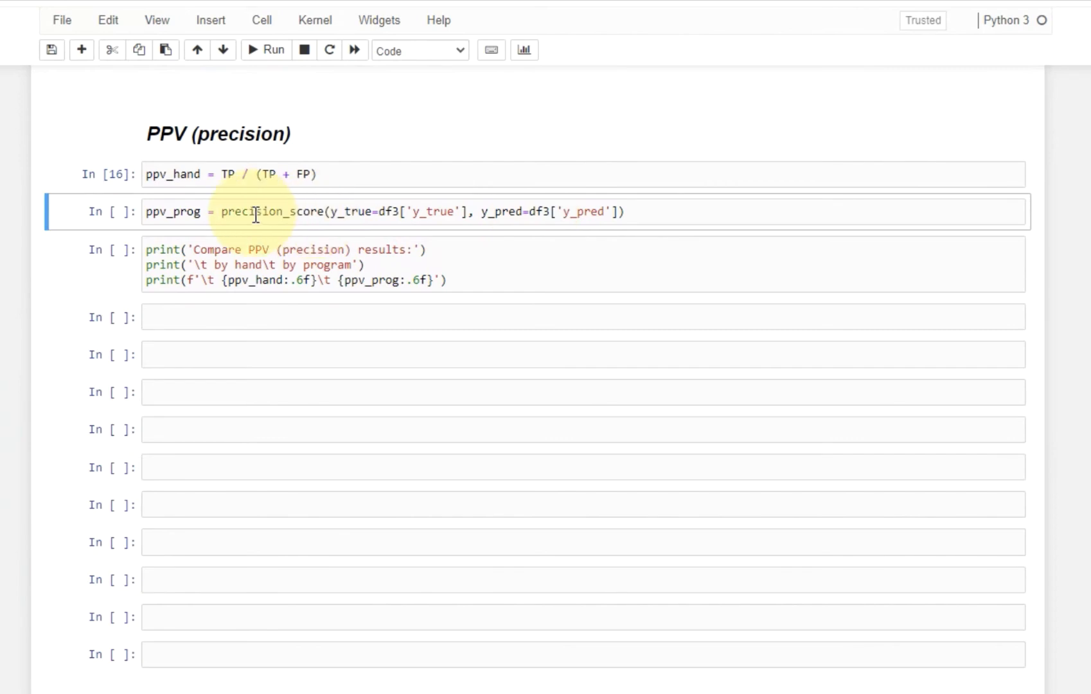
{"action": "left_click", "coordinate": [656, 211]}
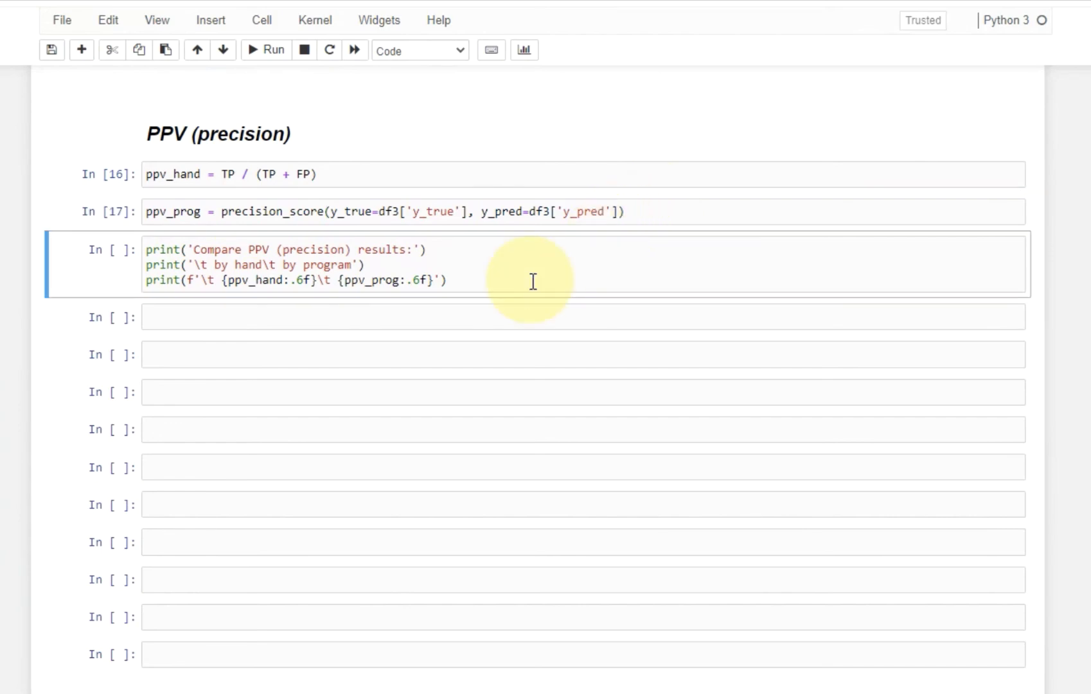
- Run the comparison cell, printing hand and program PPV both as 0.691943
{"action": "left_click", "coordinate": [266, 49]}
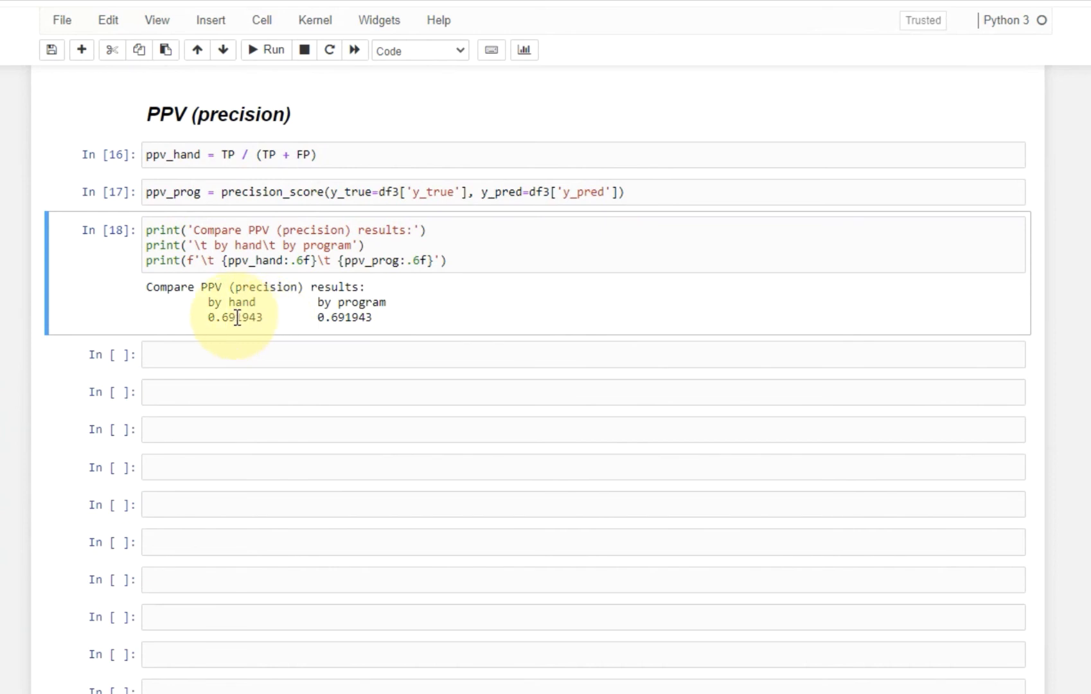
{"action": "mouse_move", "coordinate": [421, 321]}
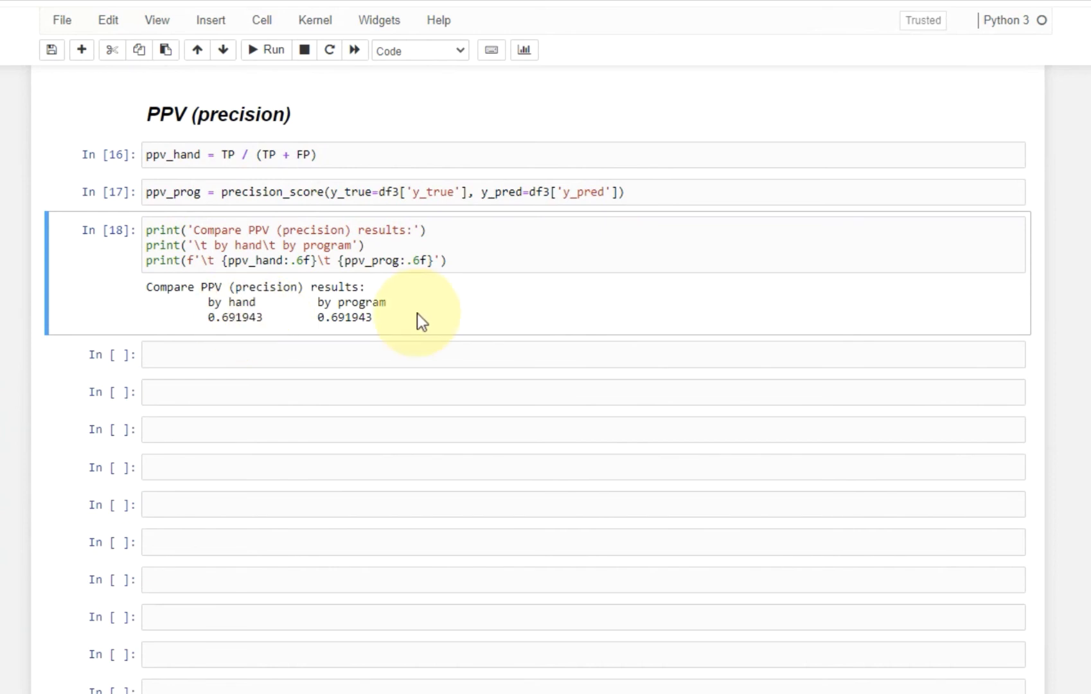